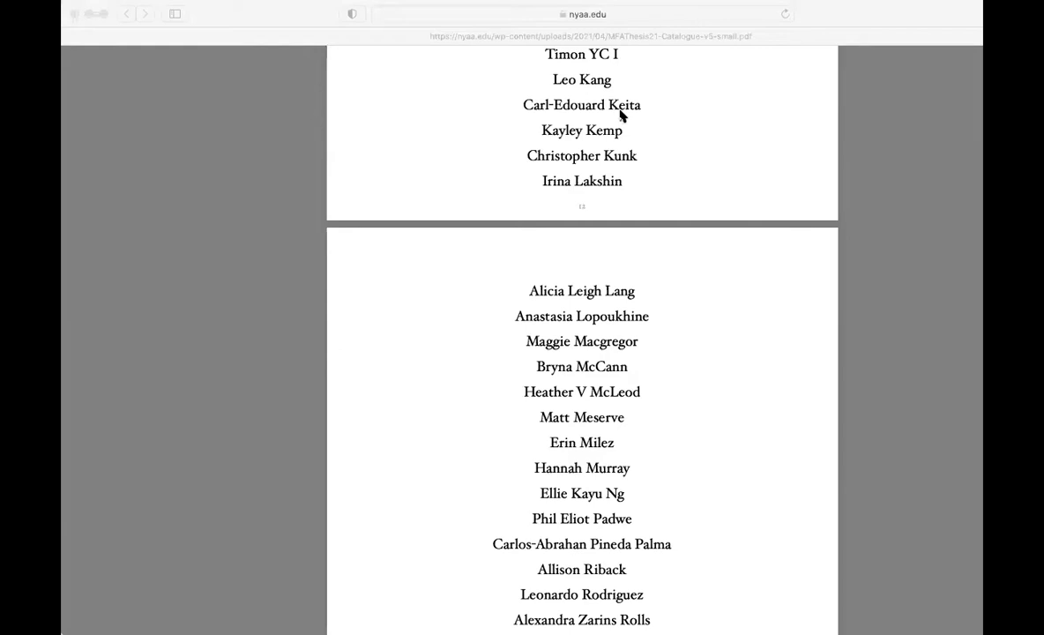
scroll("down", 3)
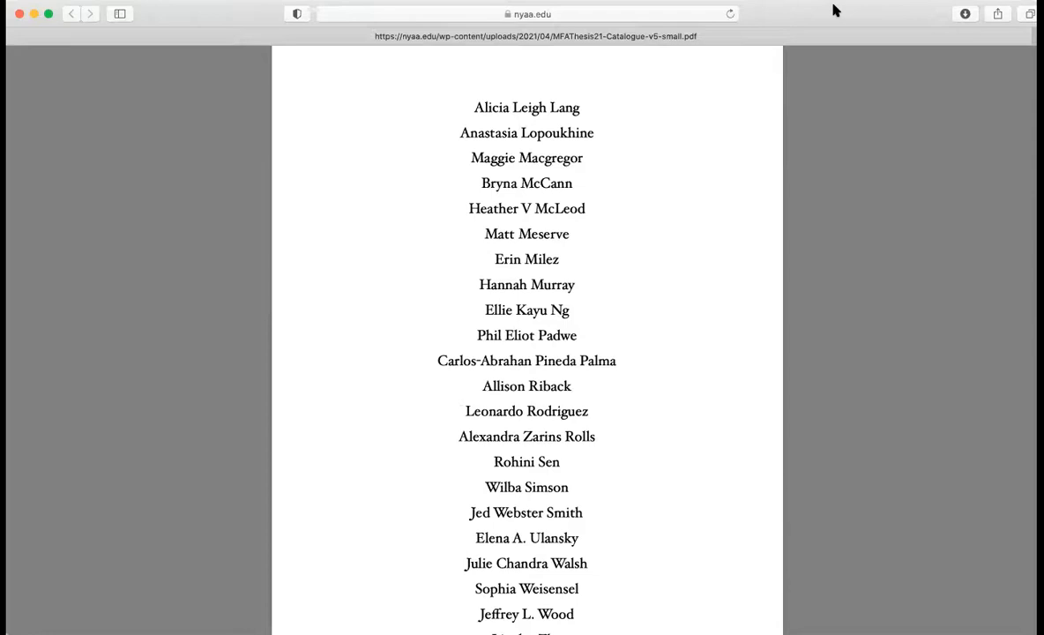
scroll("down", 3)
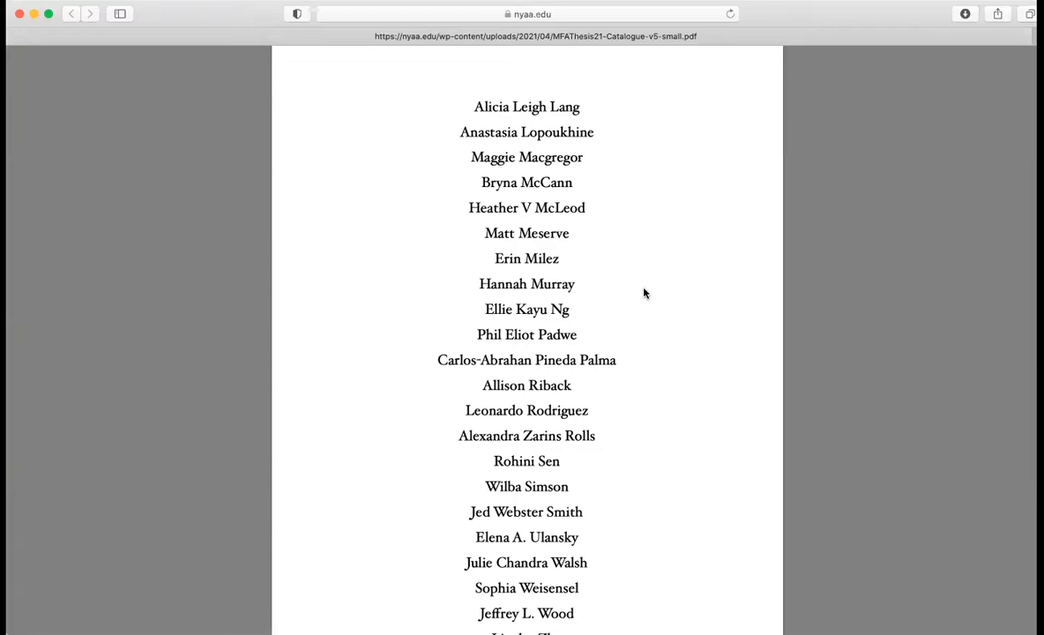
scroll("down", 3)
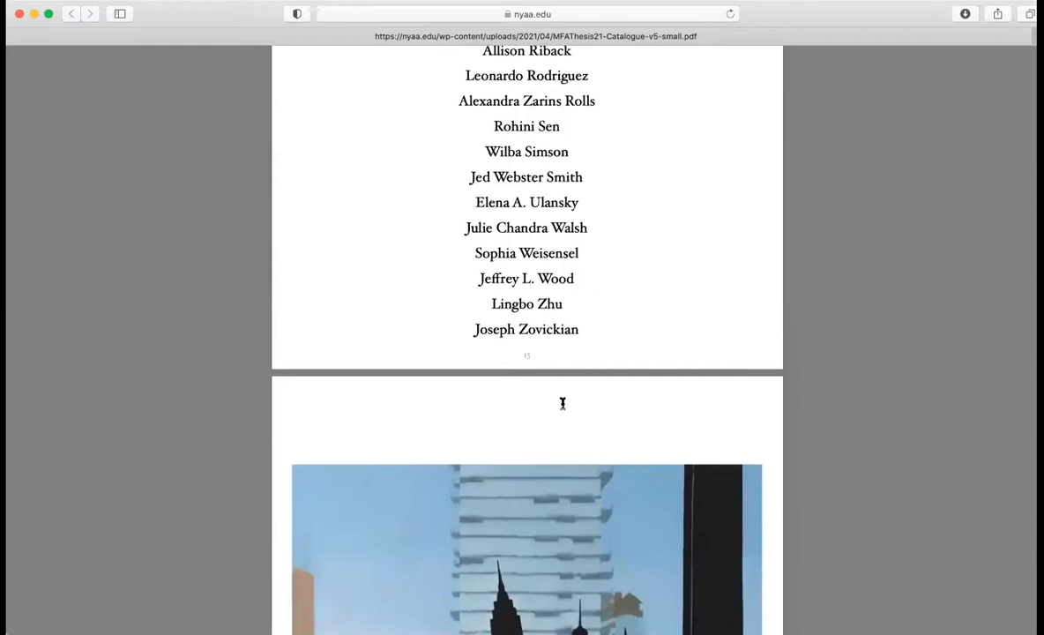
scroll("down", 3)
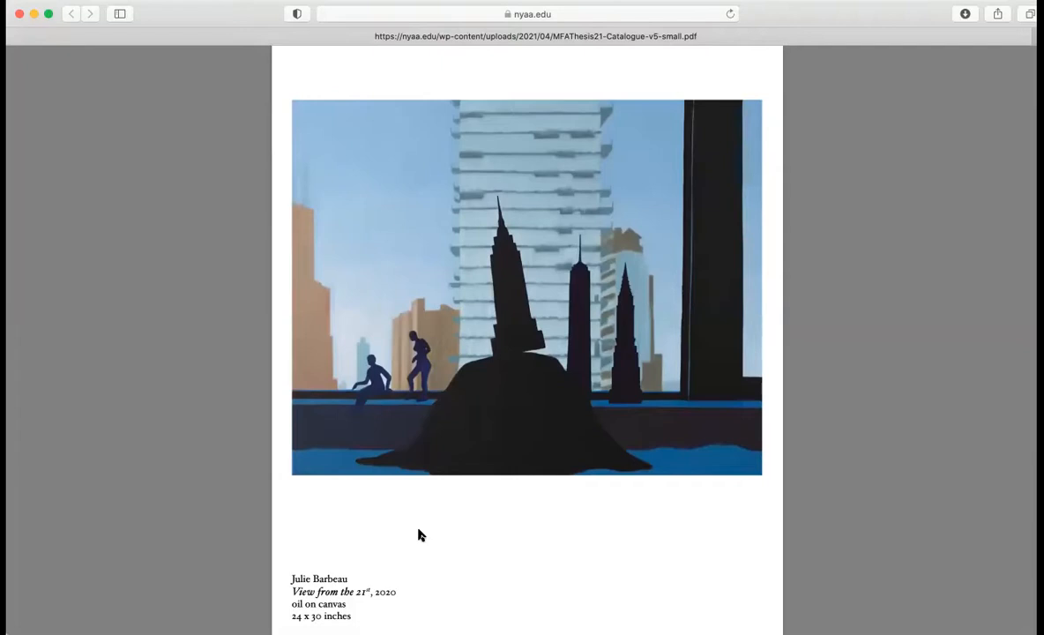
scroll("down", 3)
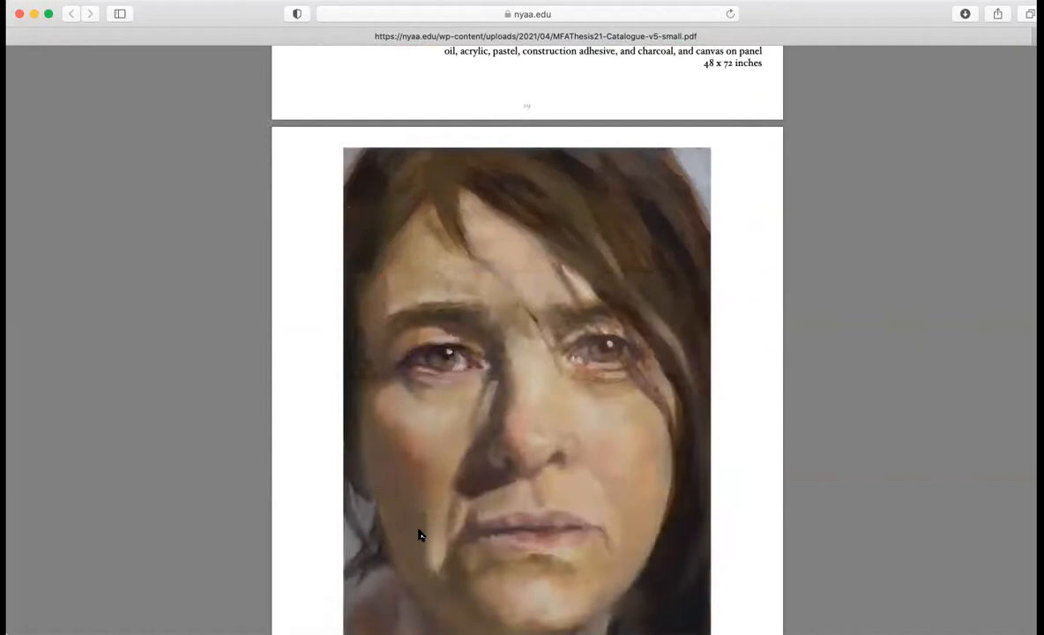
scroll("down", 3)
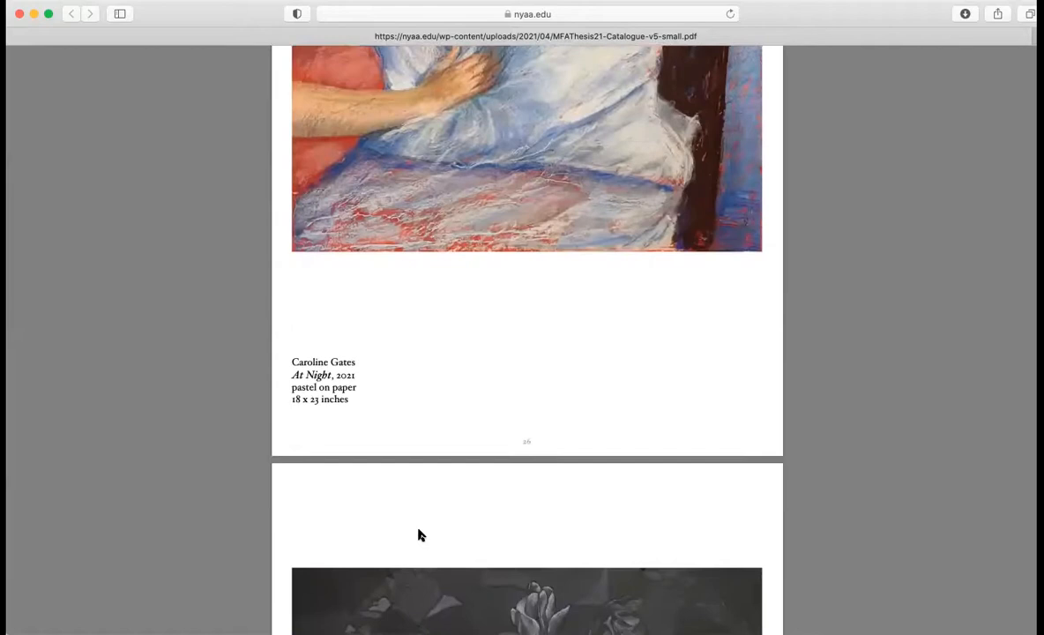
scroll("down", 3)
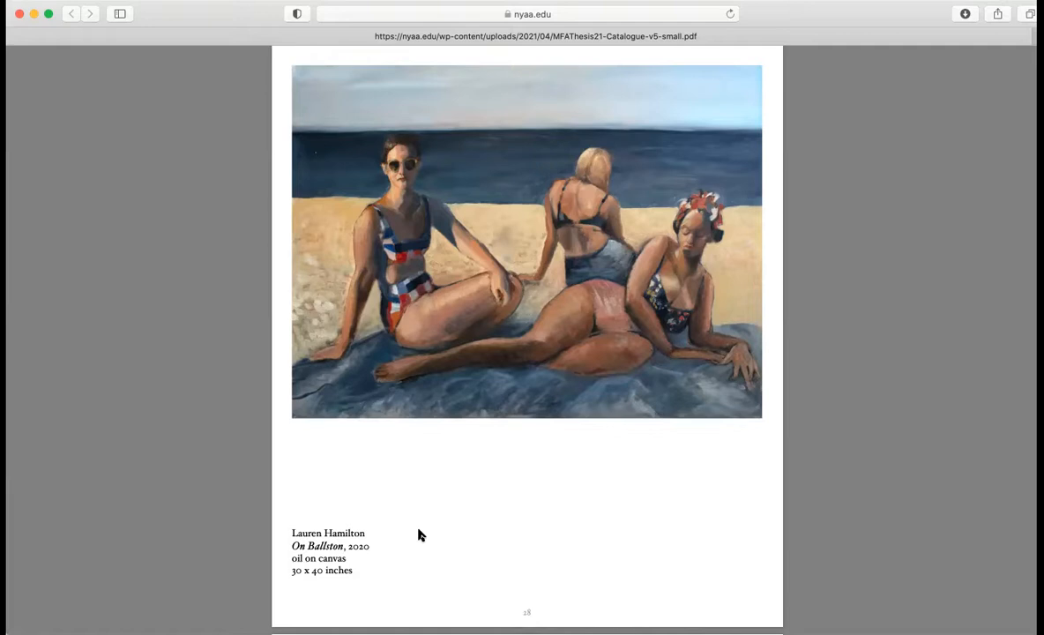
mouse_move(409, 528)
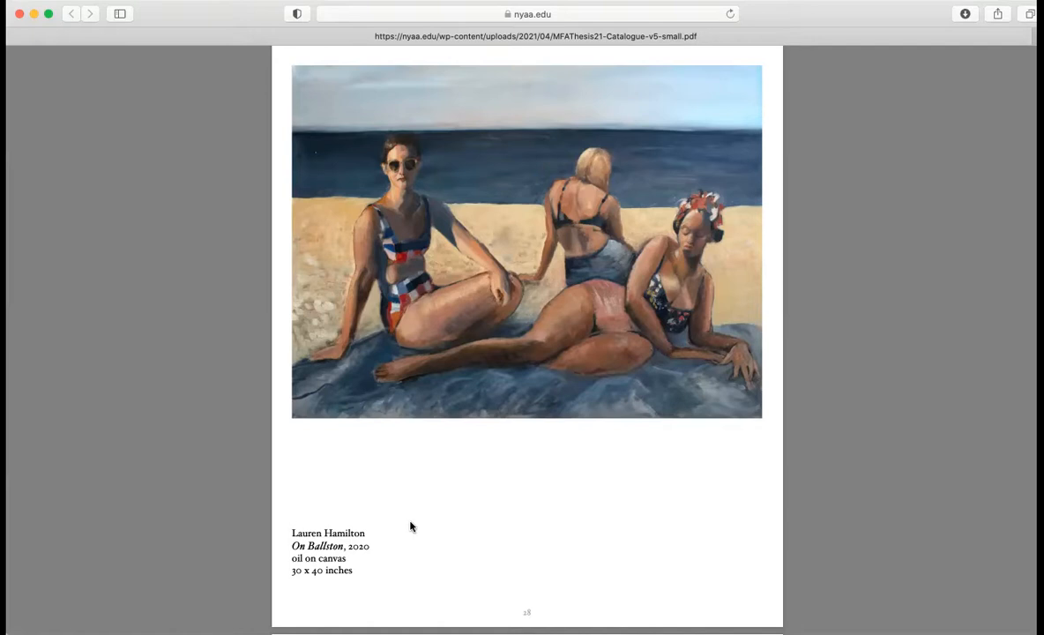
scroll("down", 3)
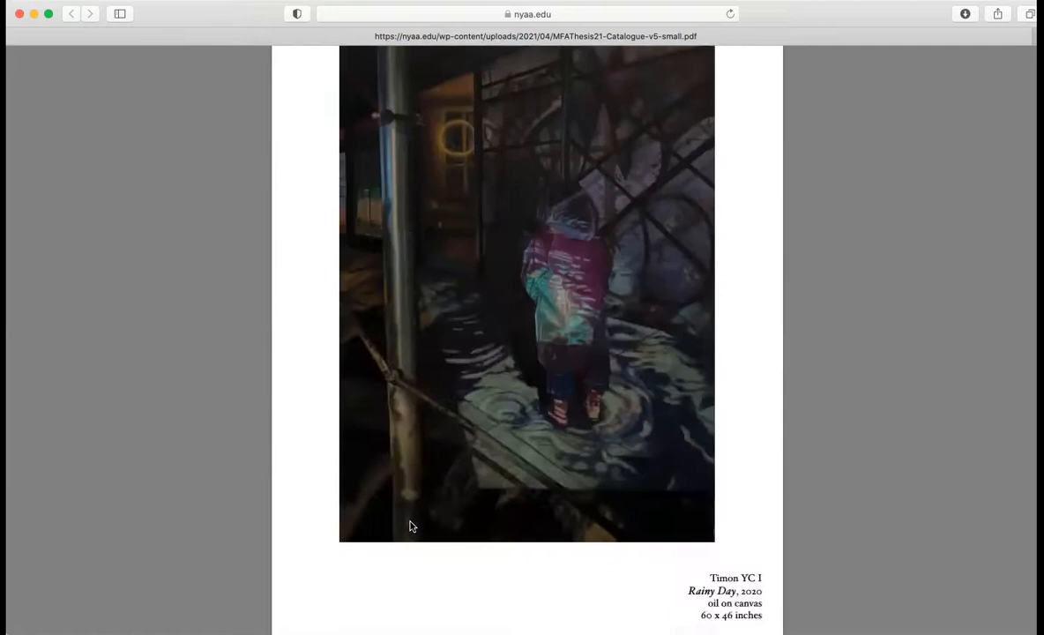
scroll("down", 3)
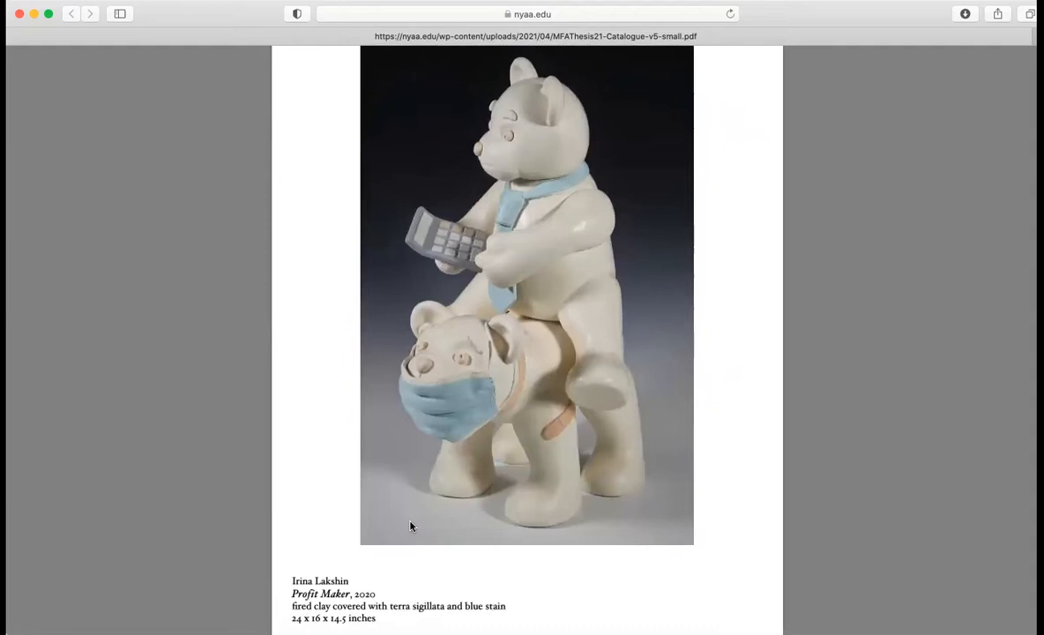
scroll("down", 3)
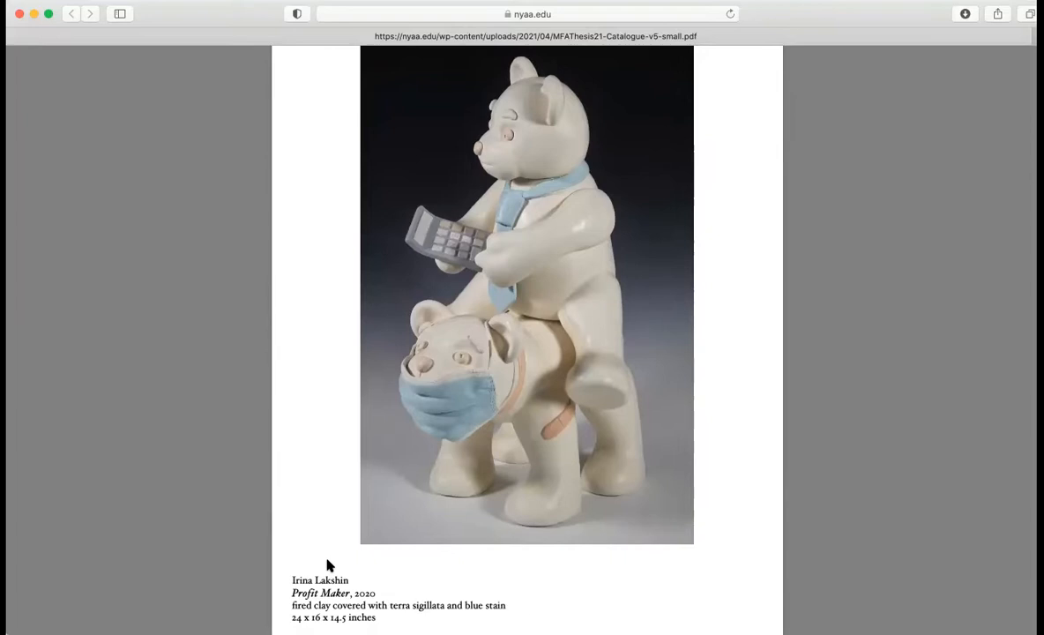
scroll("down", 3)
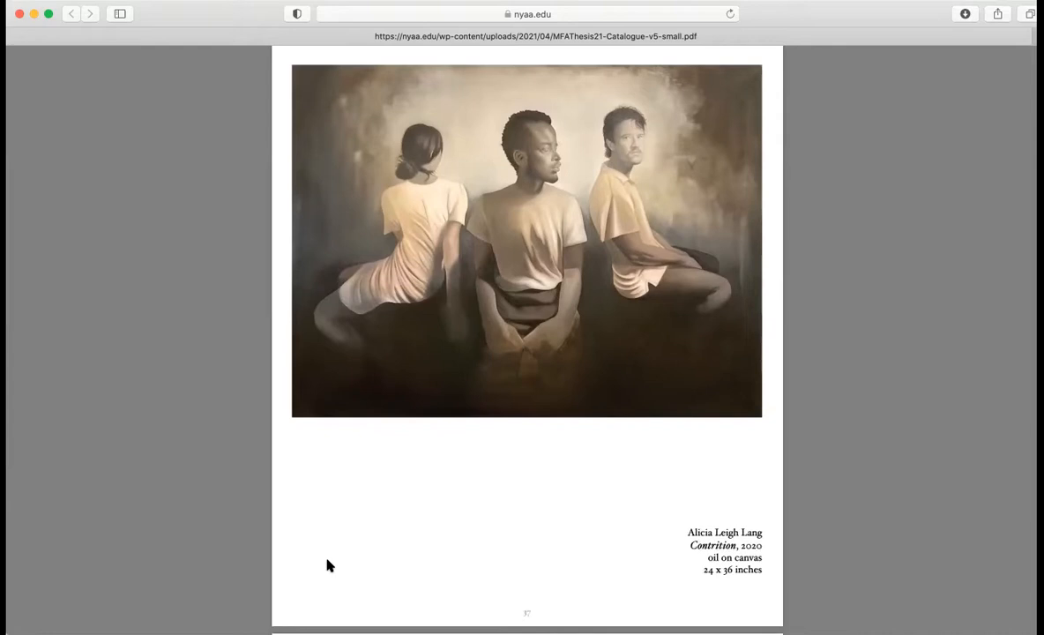
scroll("down", 3)
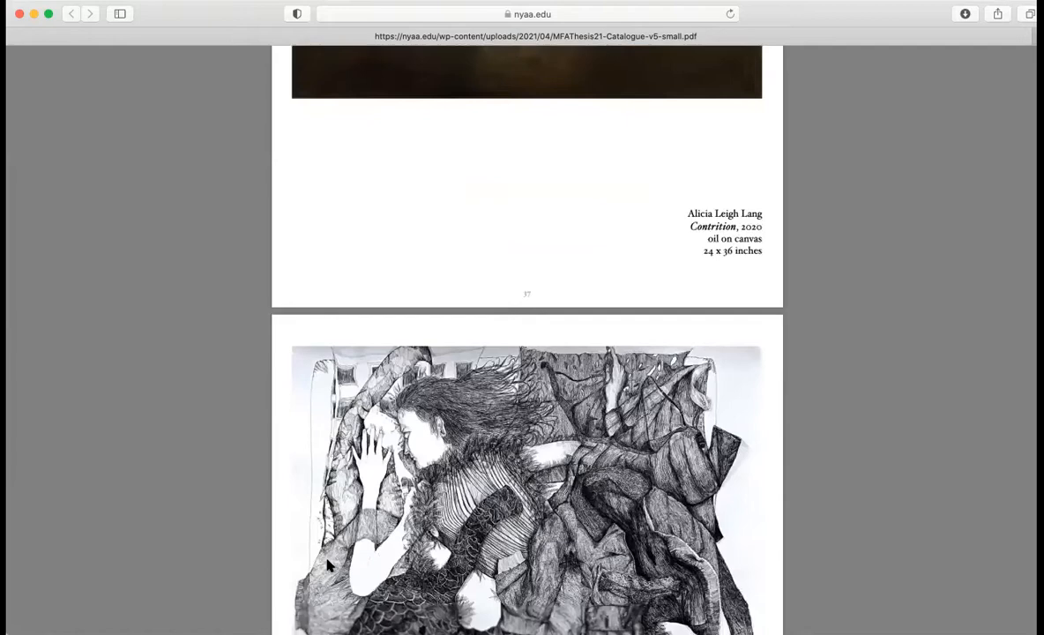
scroll("down", 3)
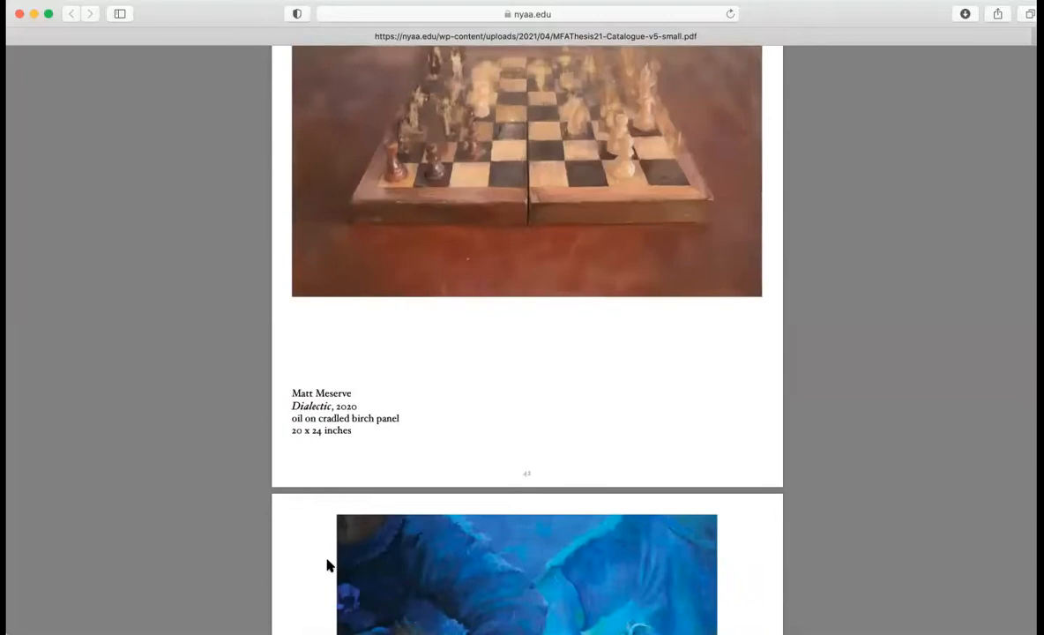
scroll("down", 3)
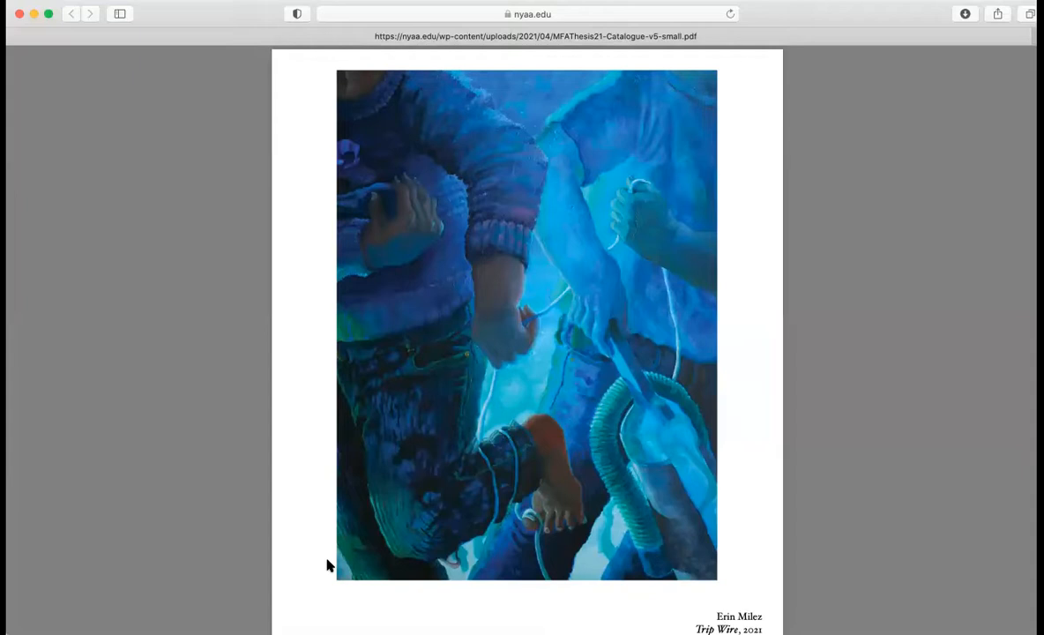
scroll("down", 3)
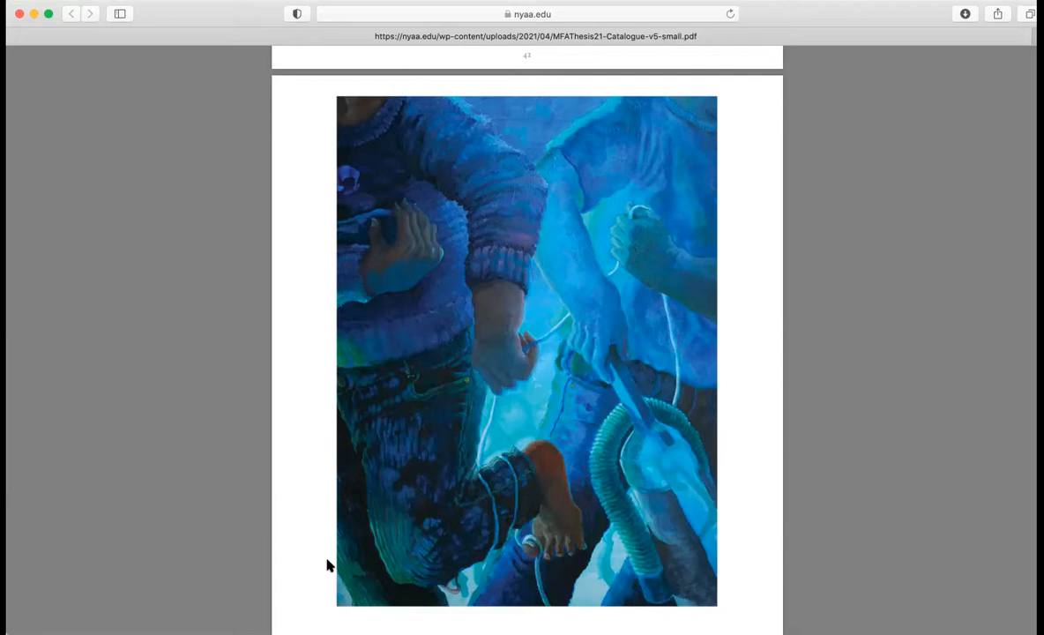
scroll("down", 3)
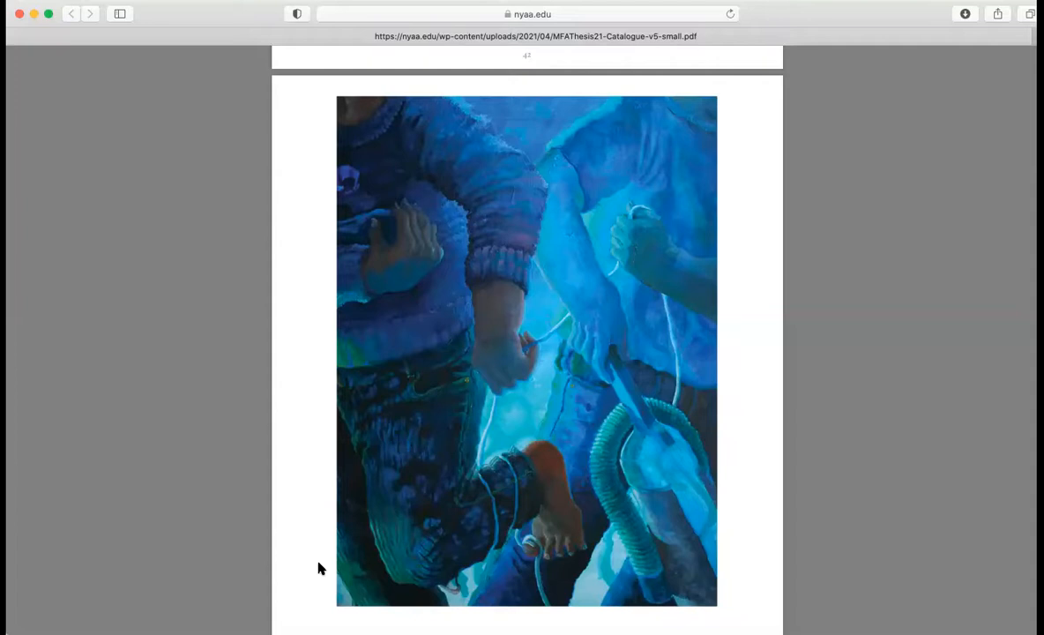
scroll("down", 3)
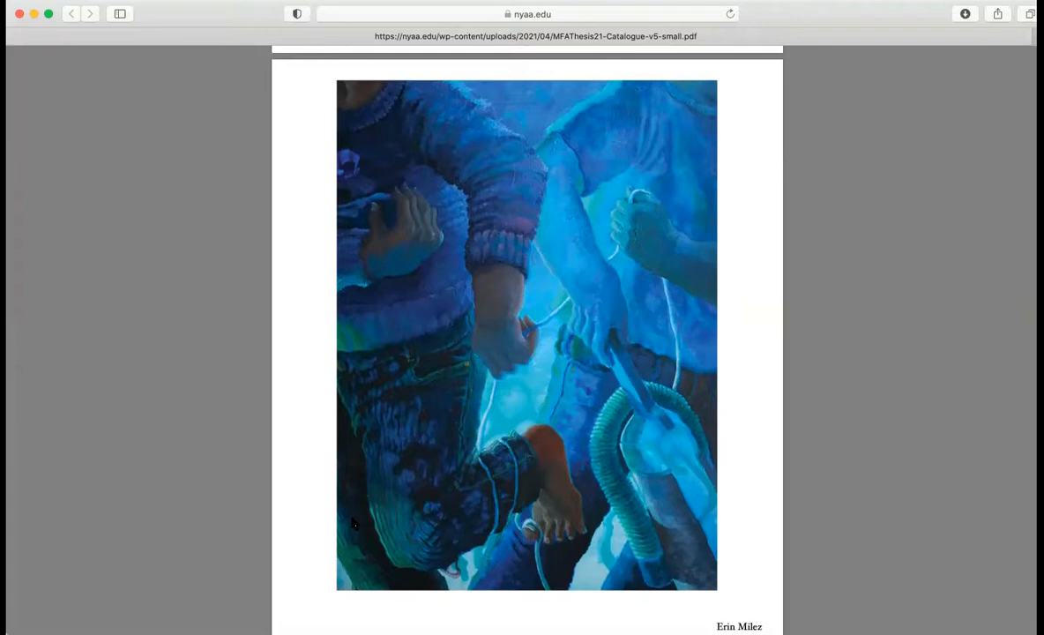
scroll("down", 3)
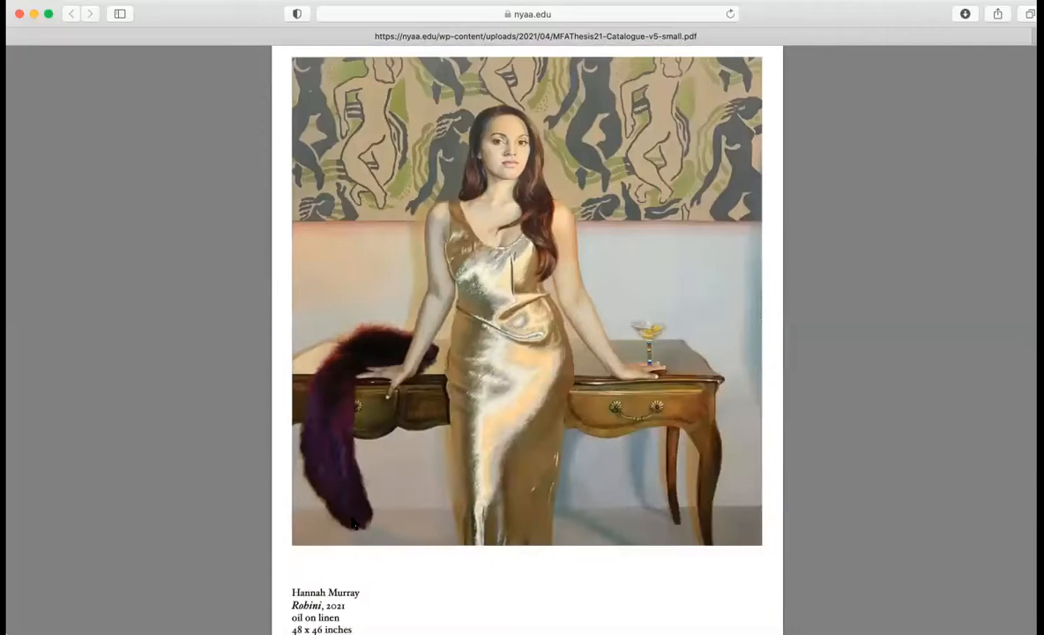
scroll("down", 3)
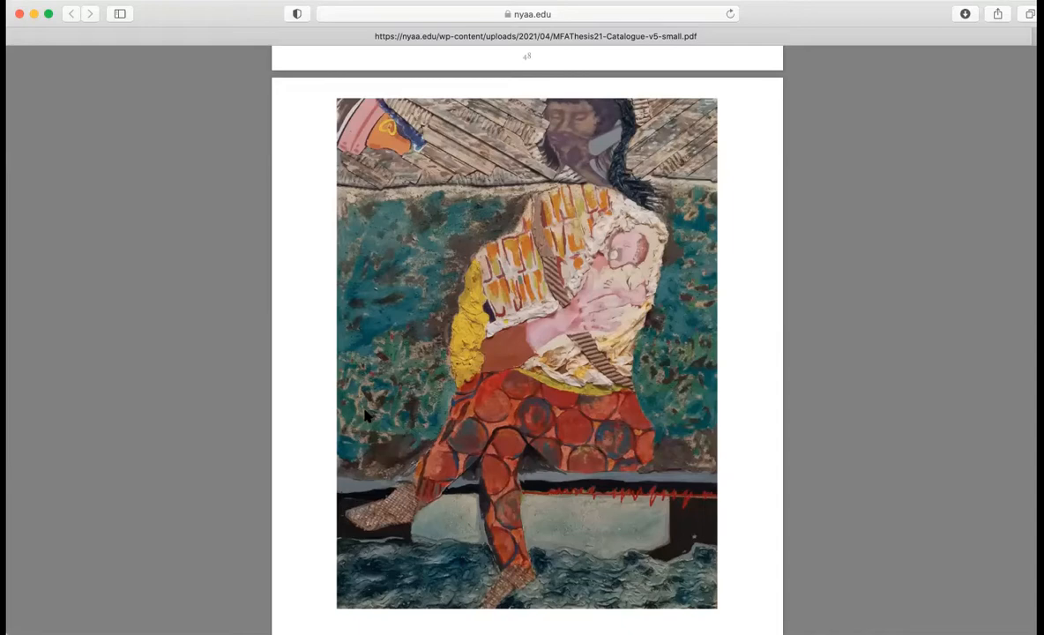
scroll("down", 3)
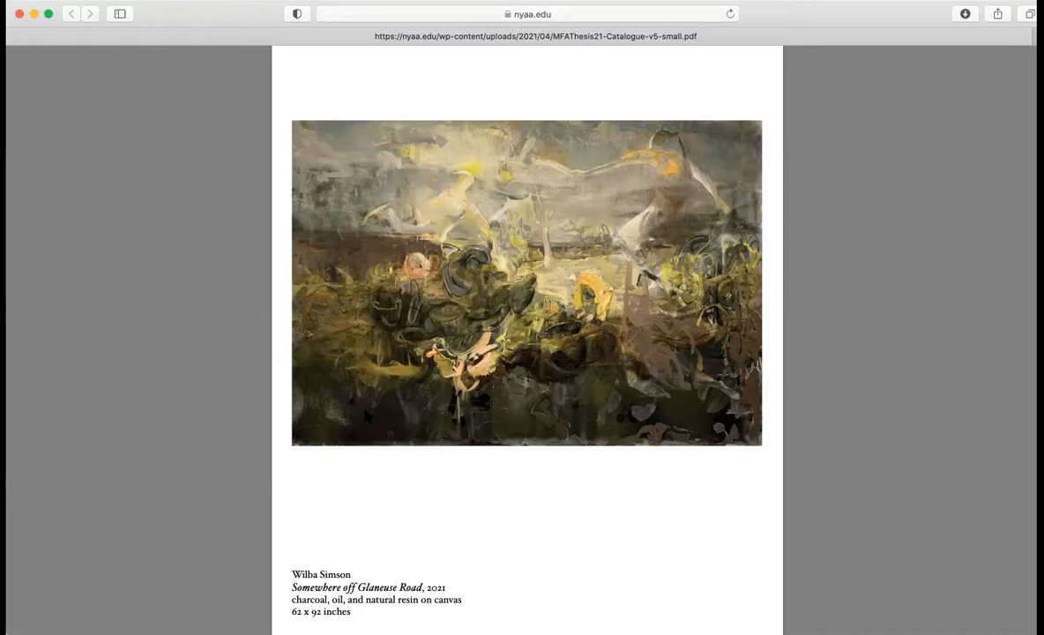
scroll("down", 3)
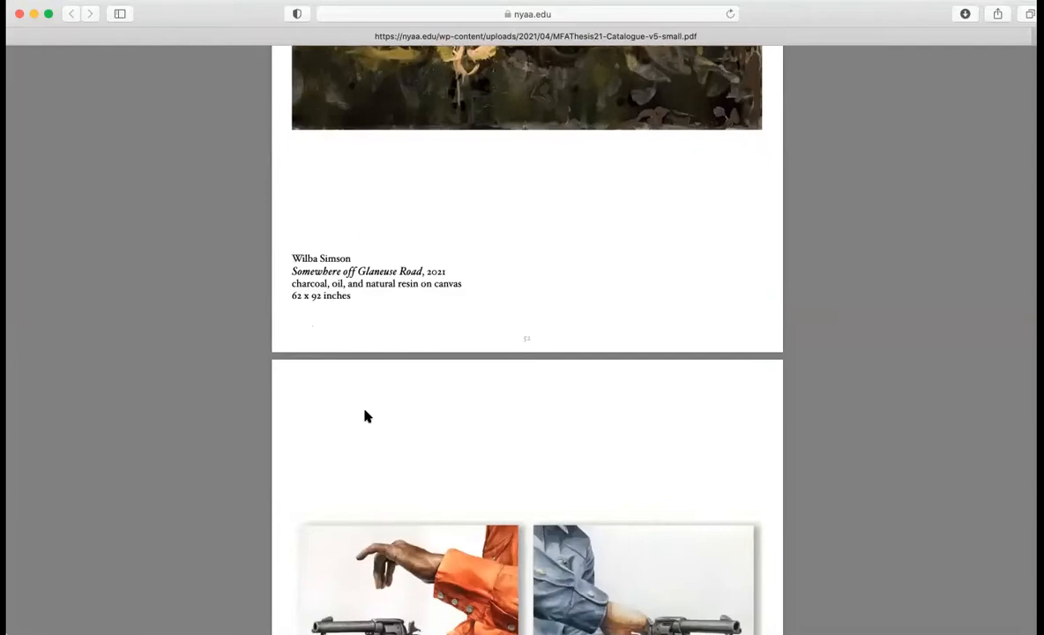
scroll("down", 3)
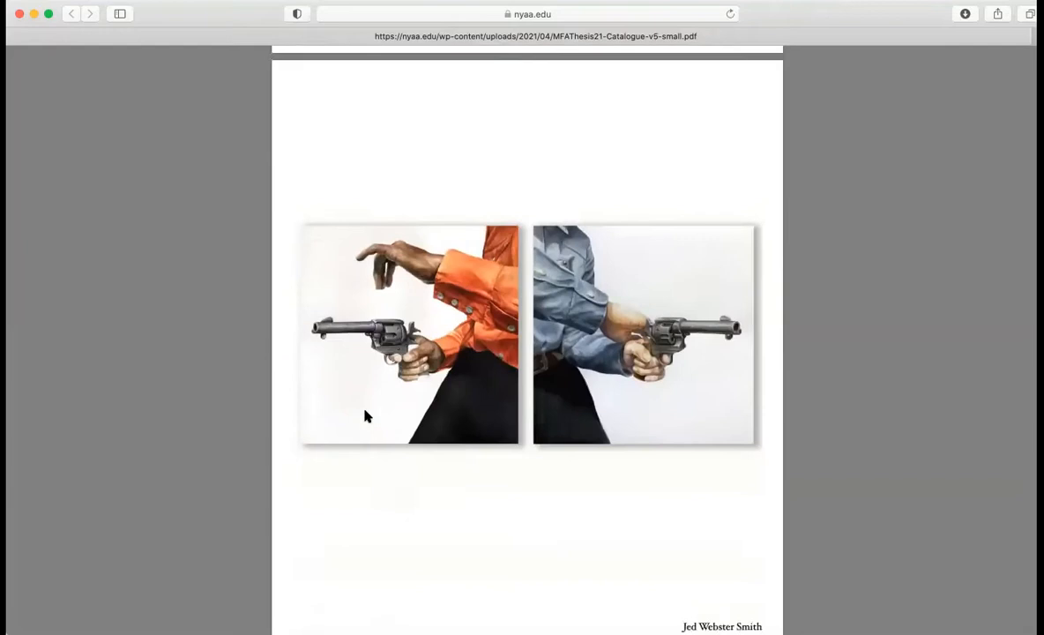
scroll("down", 3)
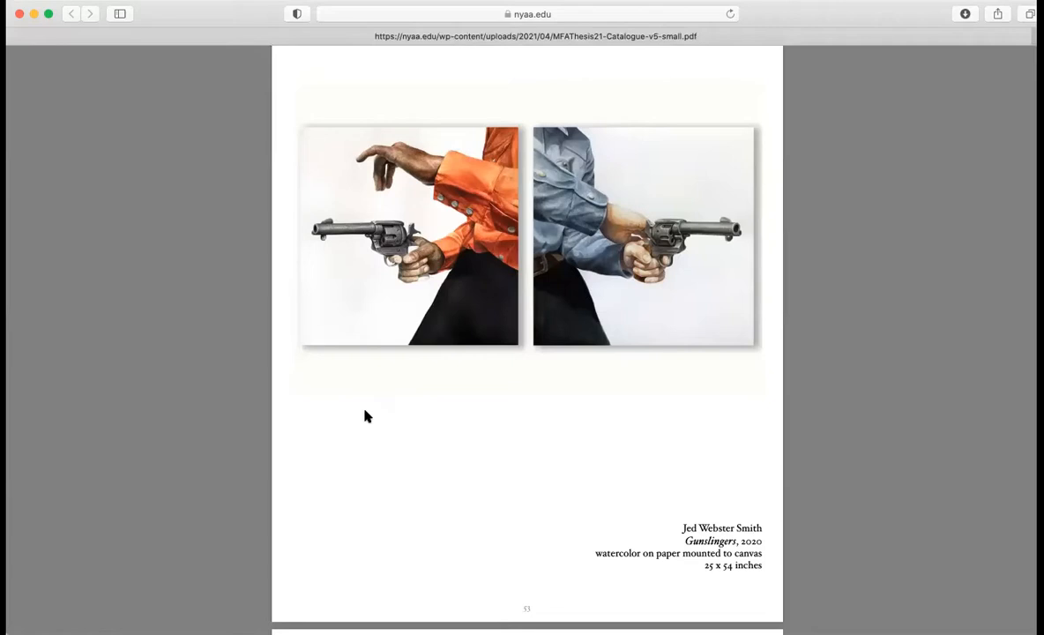